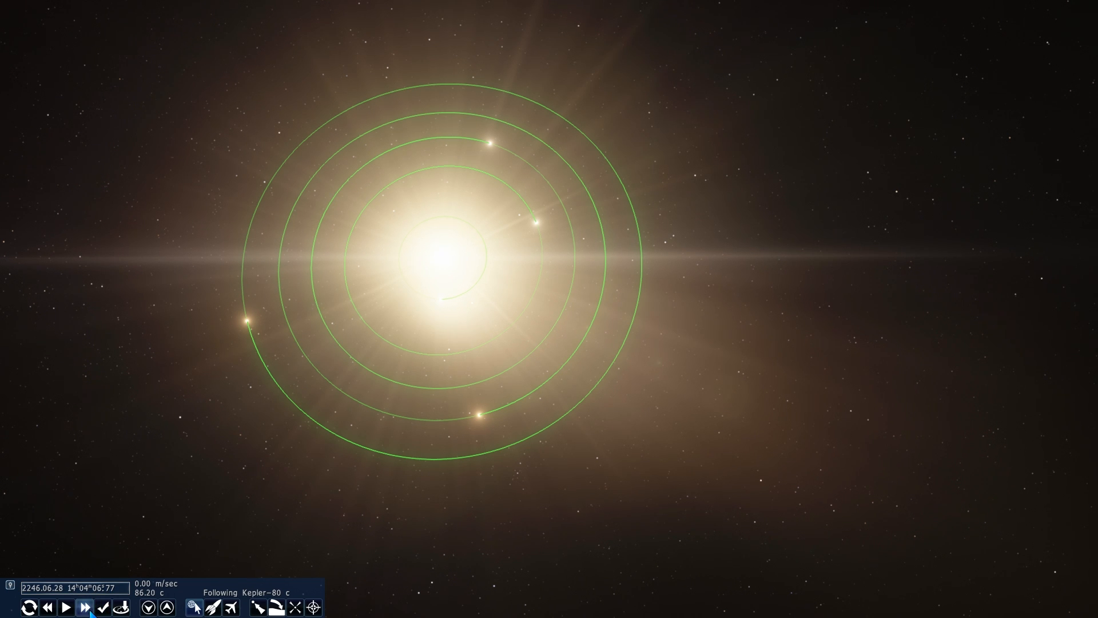
- Speed time up to 1000x so the Kepler-80 planets advance along their orbits
click(84, 607)
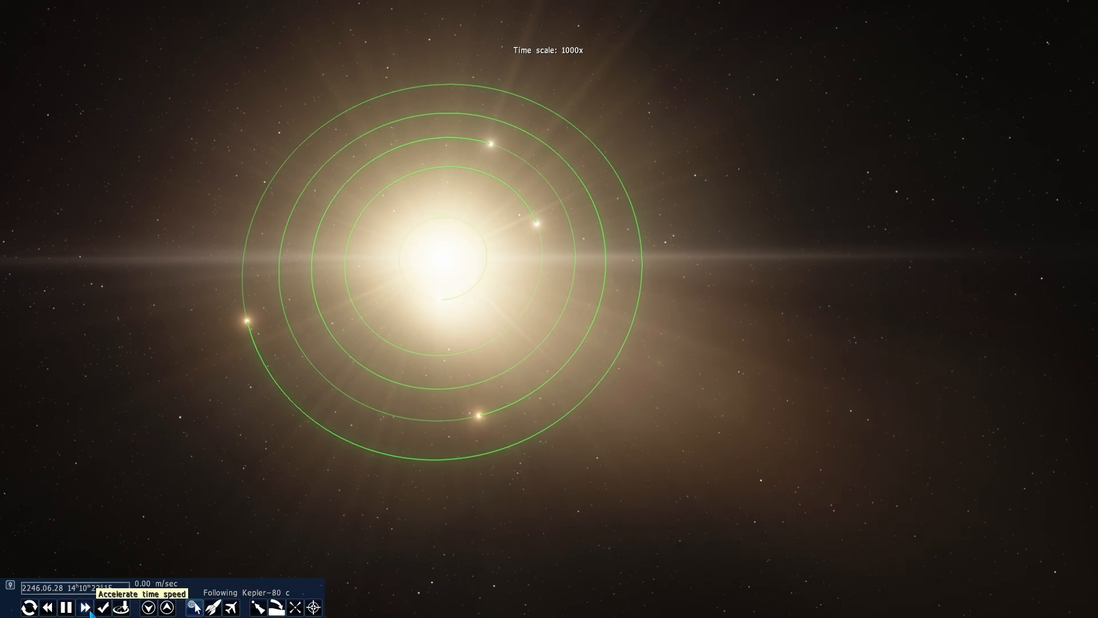
click(85, 607)
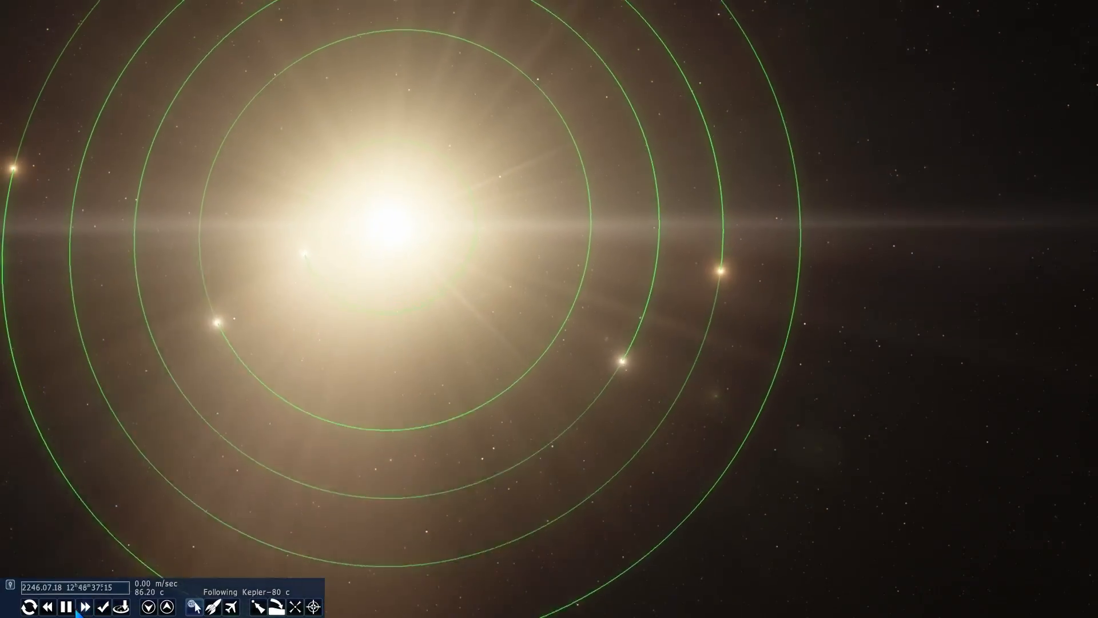
- Select Kepler-80 f and choose Go to object from its context menu
click(84, 607)
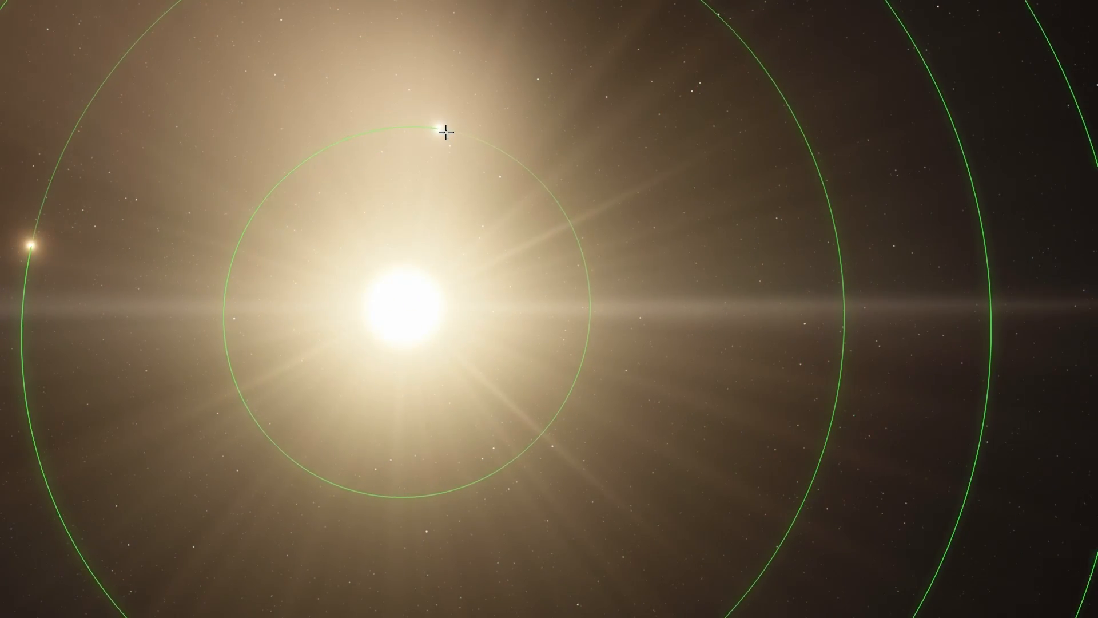
click(438, 128)
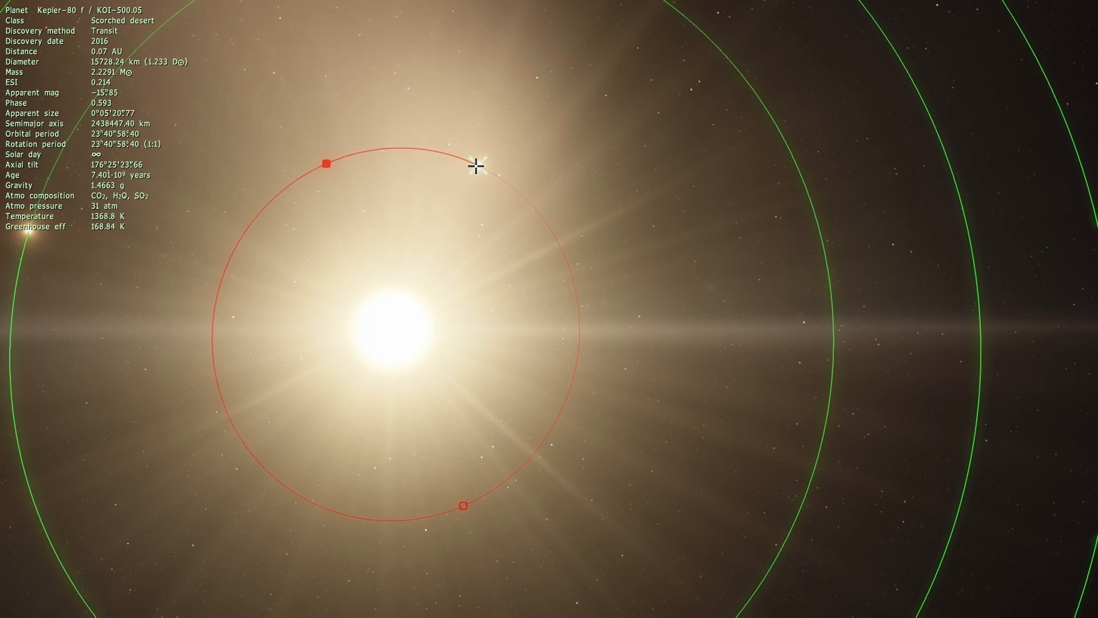
right_click(479, 165)
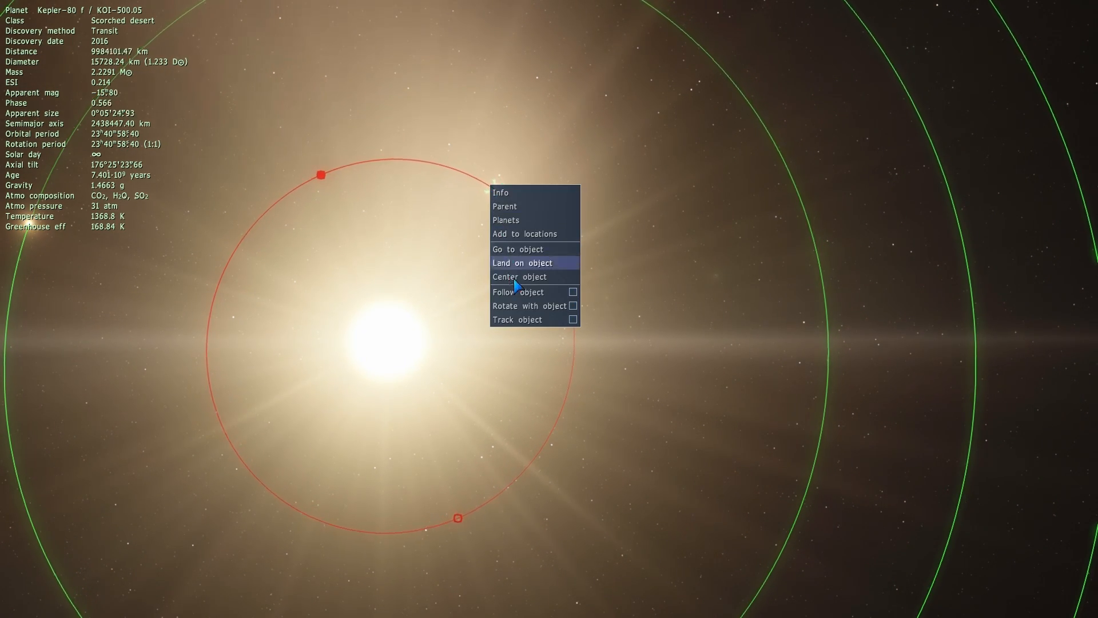
click(520, 277)
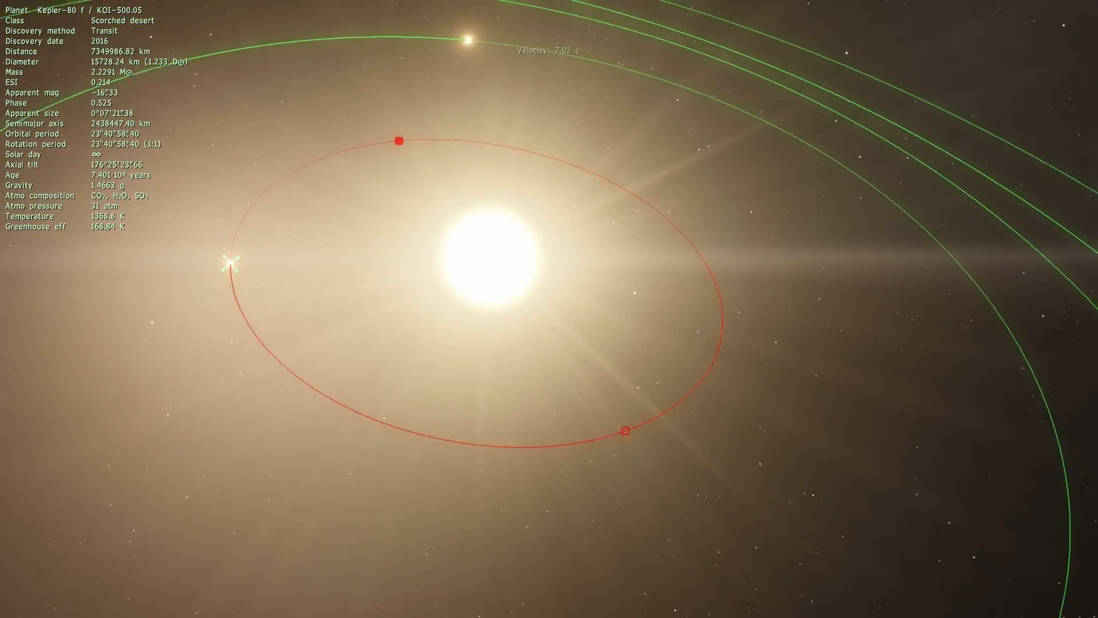
- Scroll to reposition the view over the whole Kepler-80 system
scroll(down, 3)
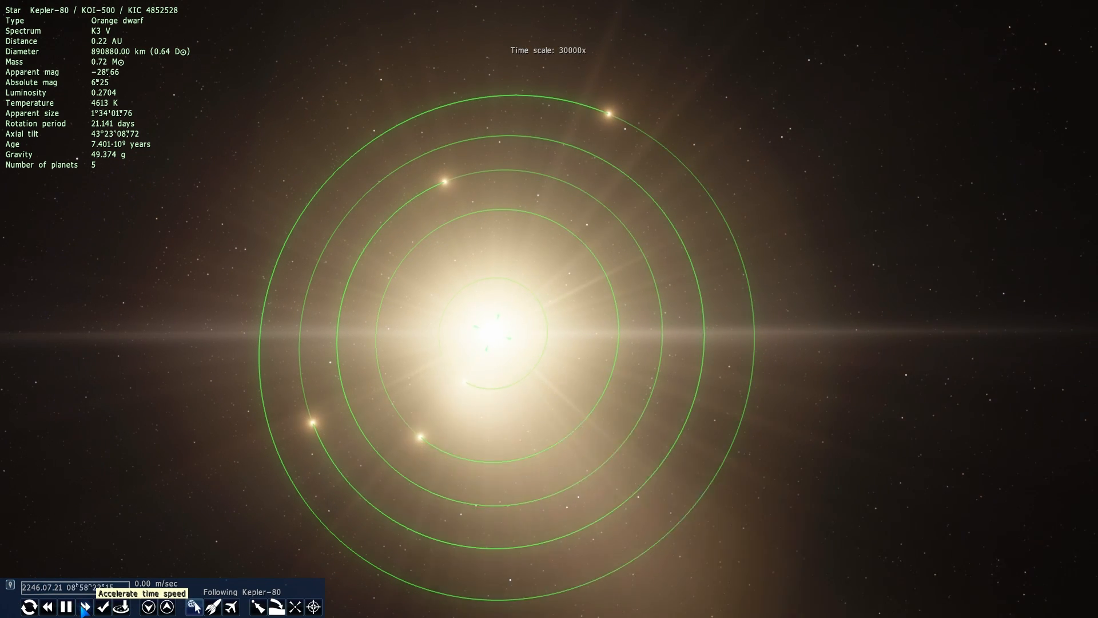
- Accelerate time six more steps, carrying the simulated date months ahead
click(84, 607)
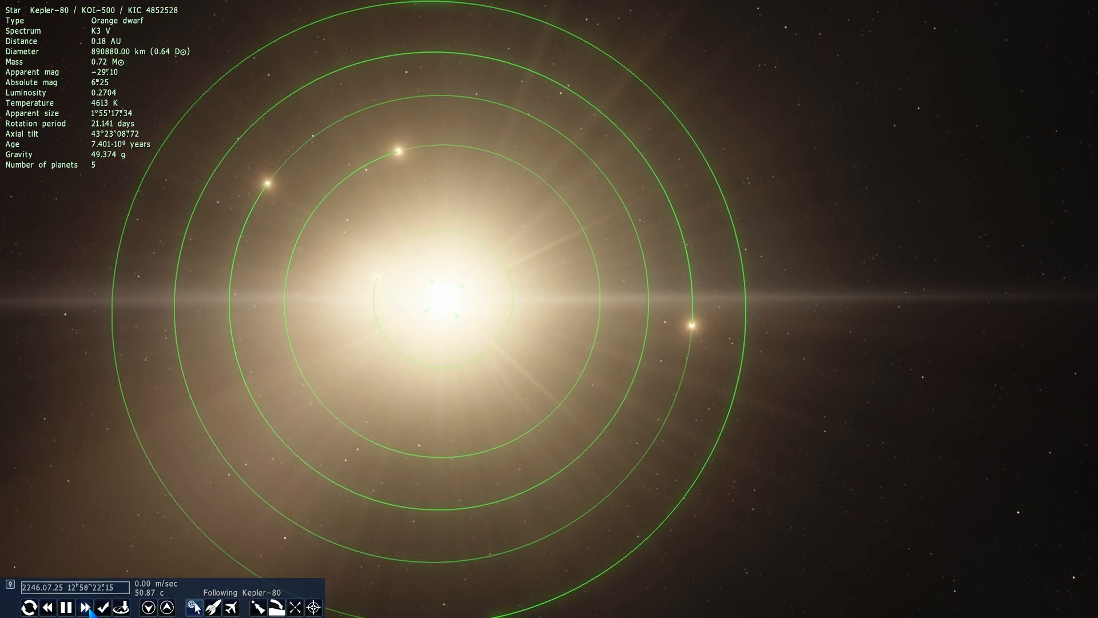
click(86, 607)
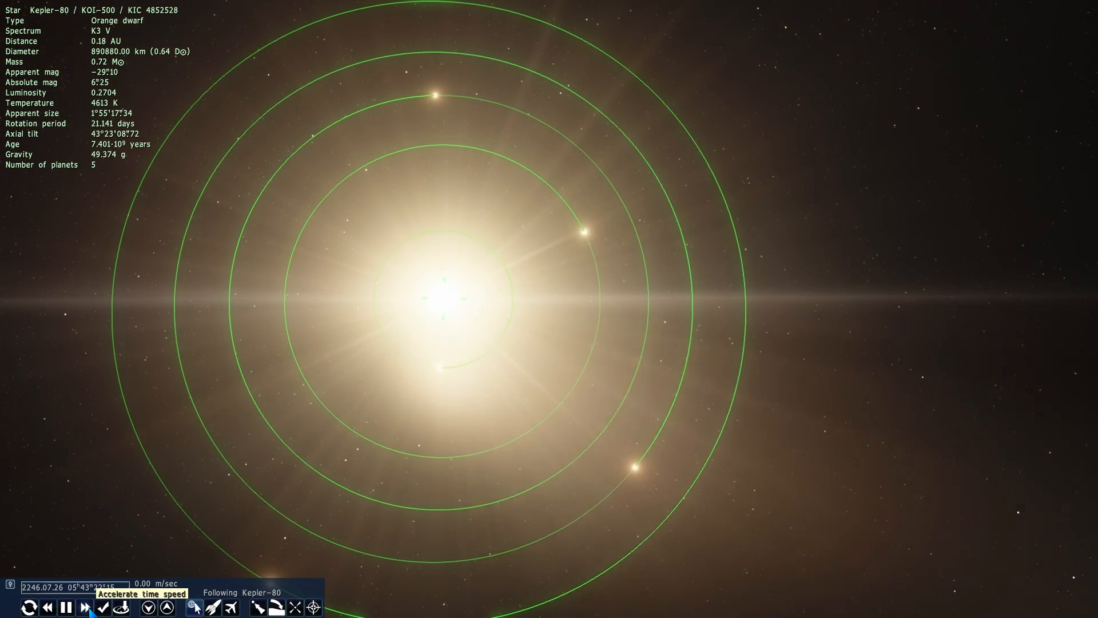
click(87, 606)
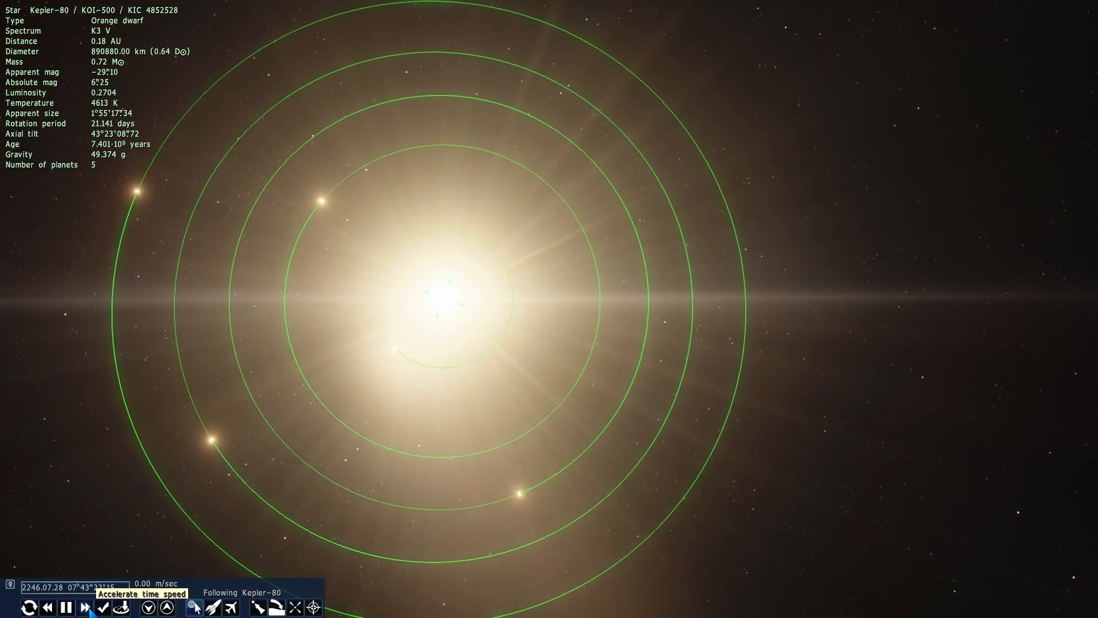
click(85, 606)
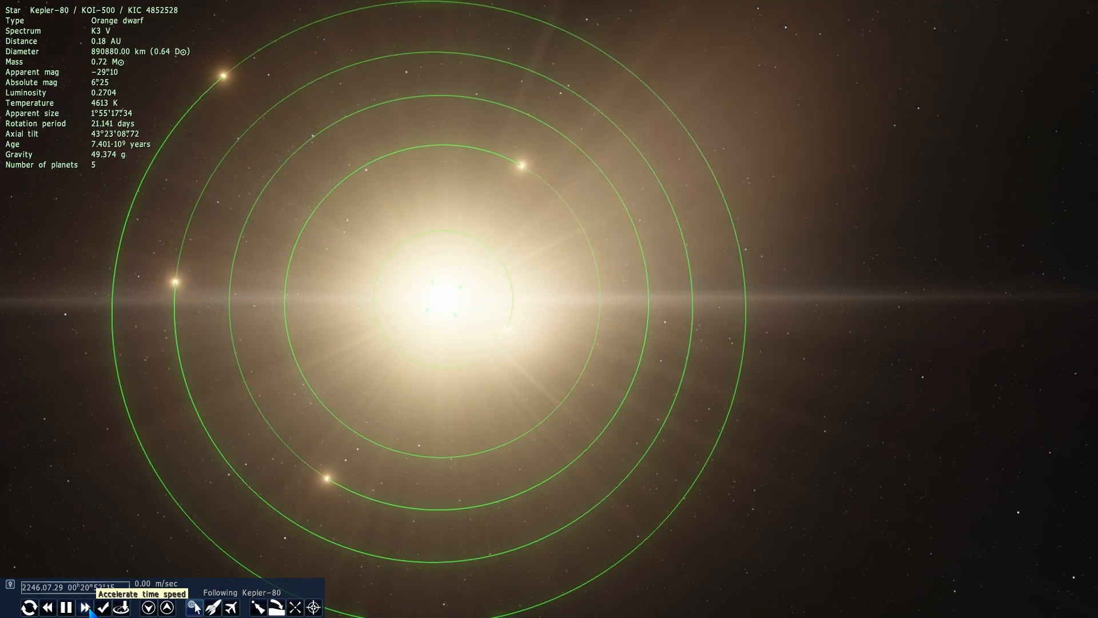
click(84, 607)
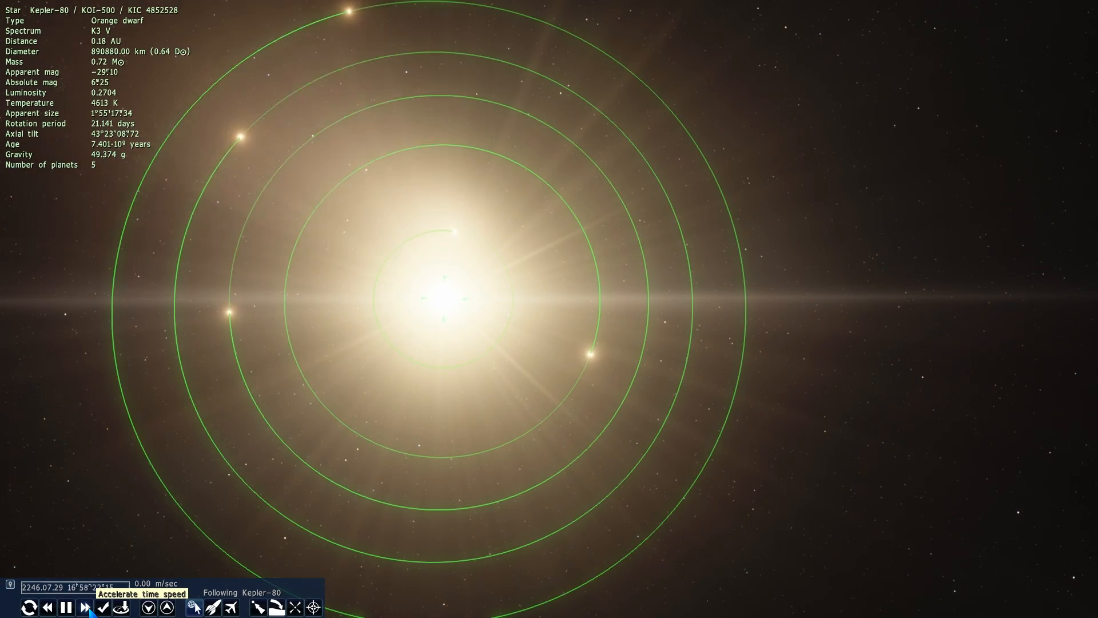
click(84, 607)
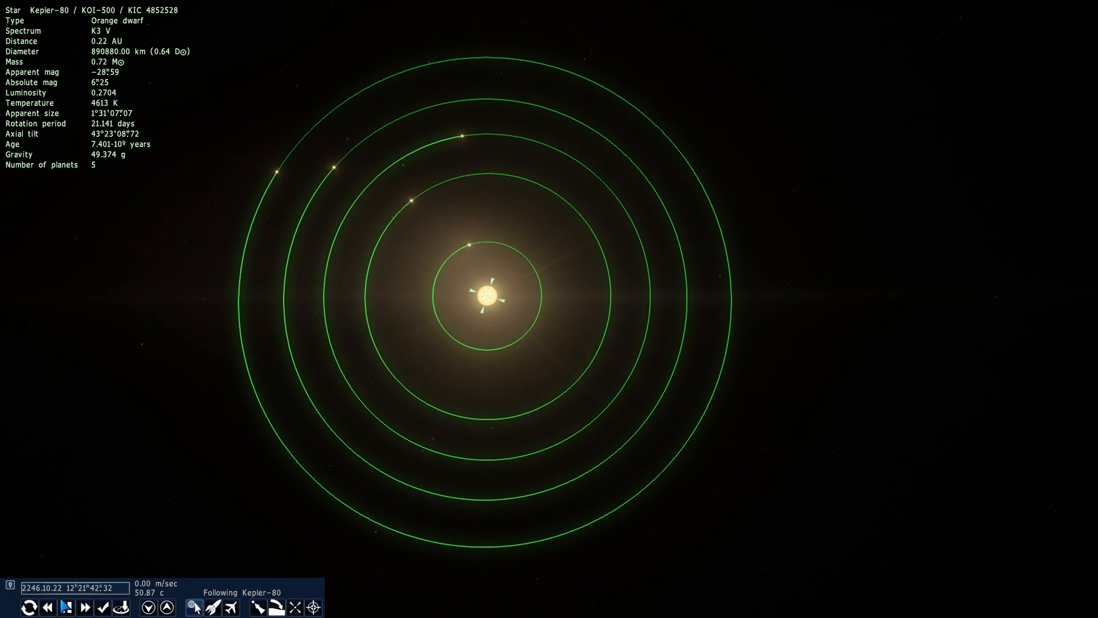
- Raise the time rate past 100000x, then slow and speed it to watch alignment
click(86, 609)
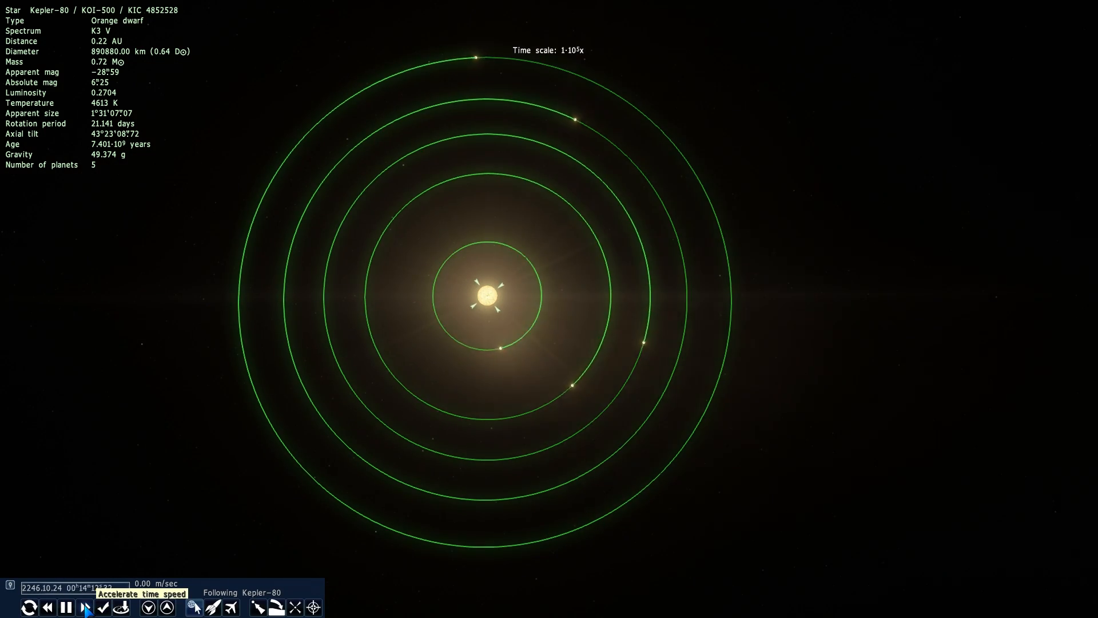
click(87, 607)
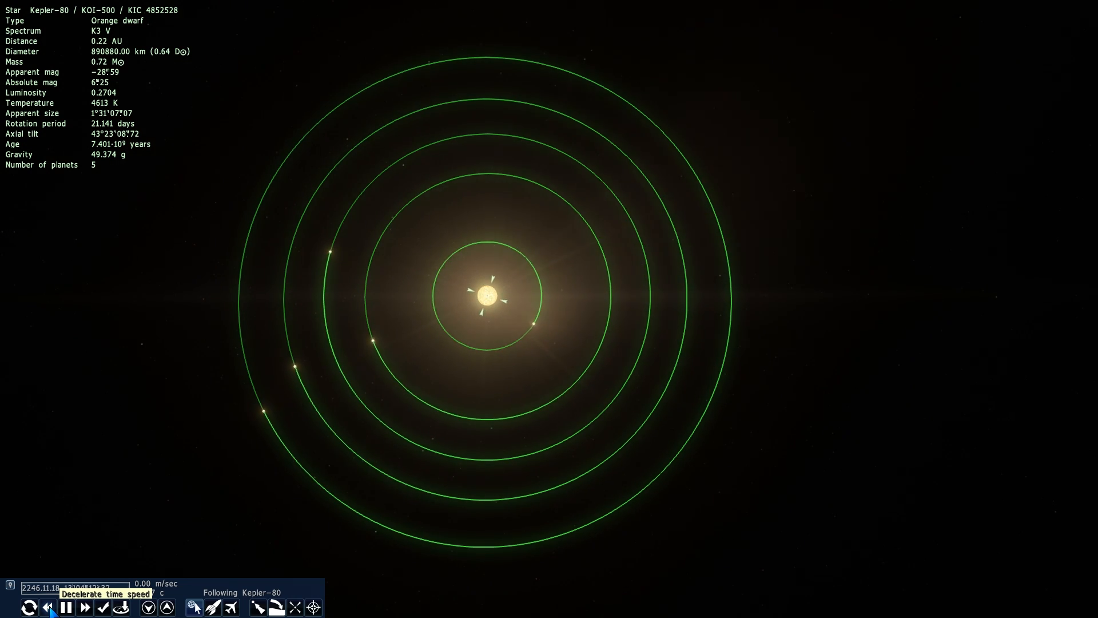
click(87, 607)
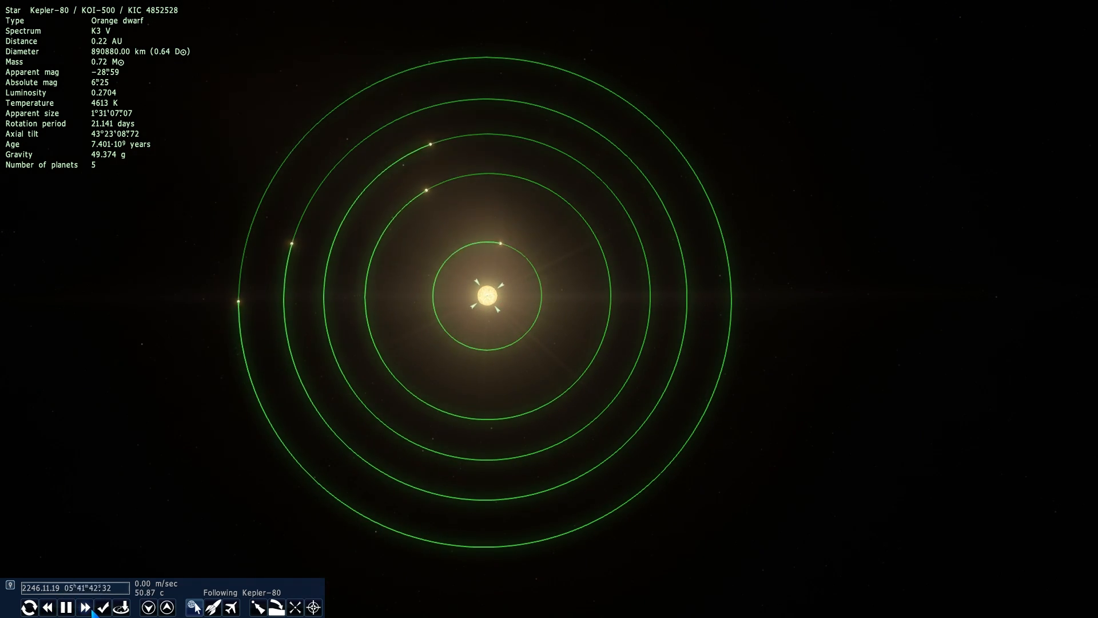
click(85, 607)
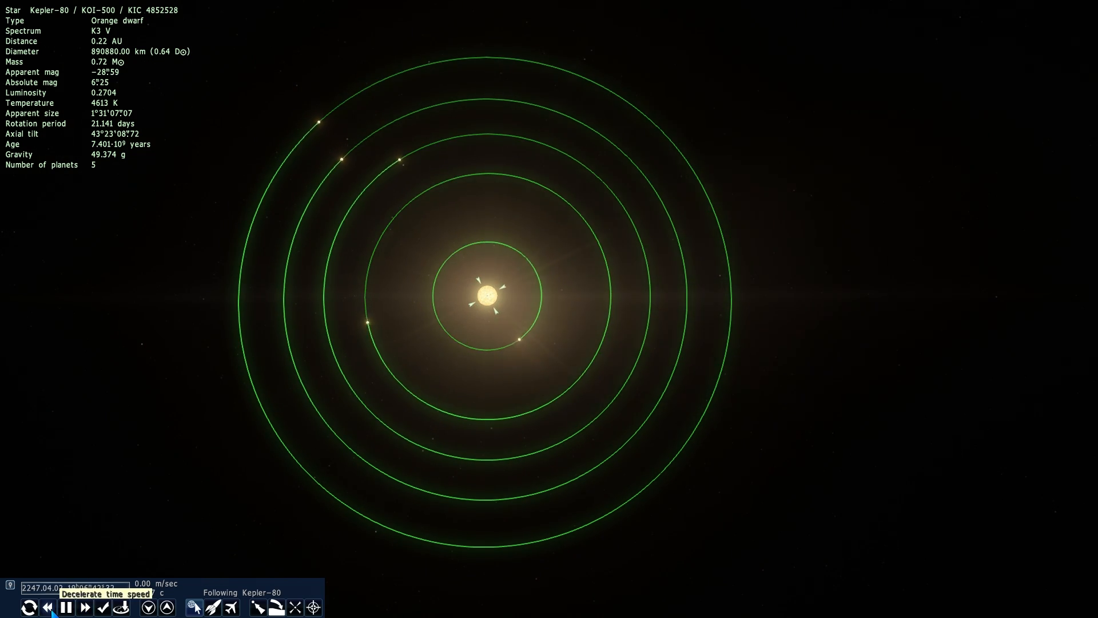
click(86, 607)
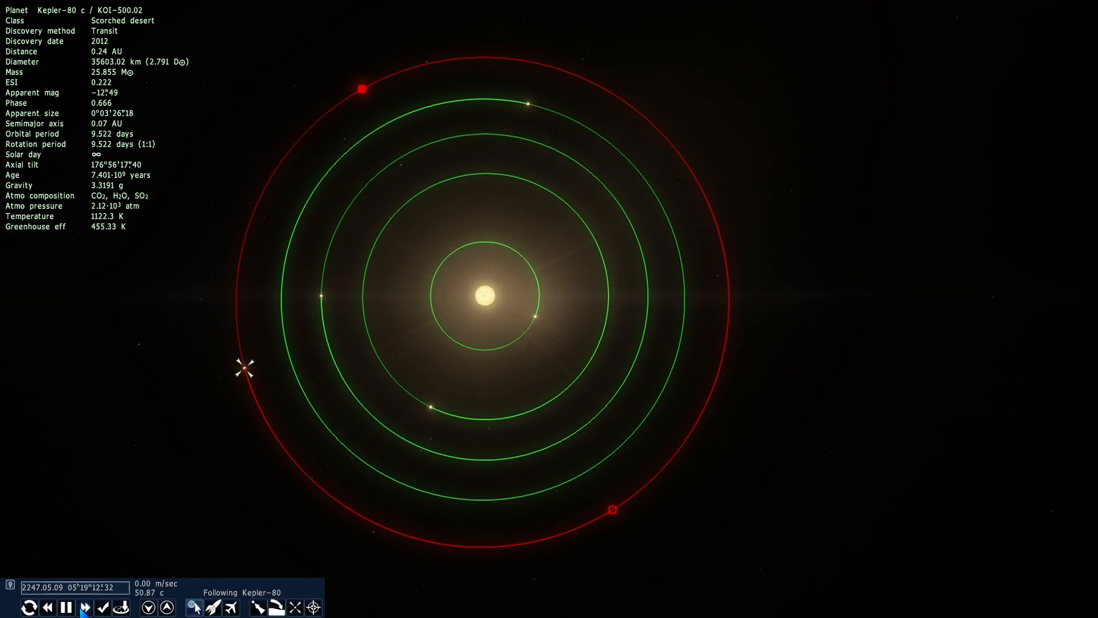
- Vary the time scale up and down while watching the Kepler-80 orbits
click(86, 606)
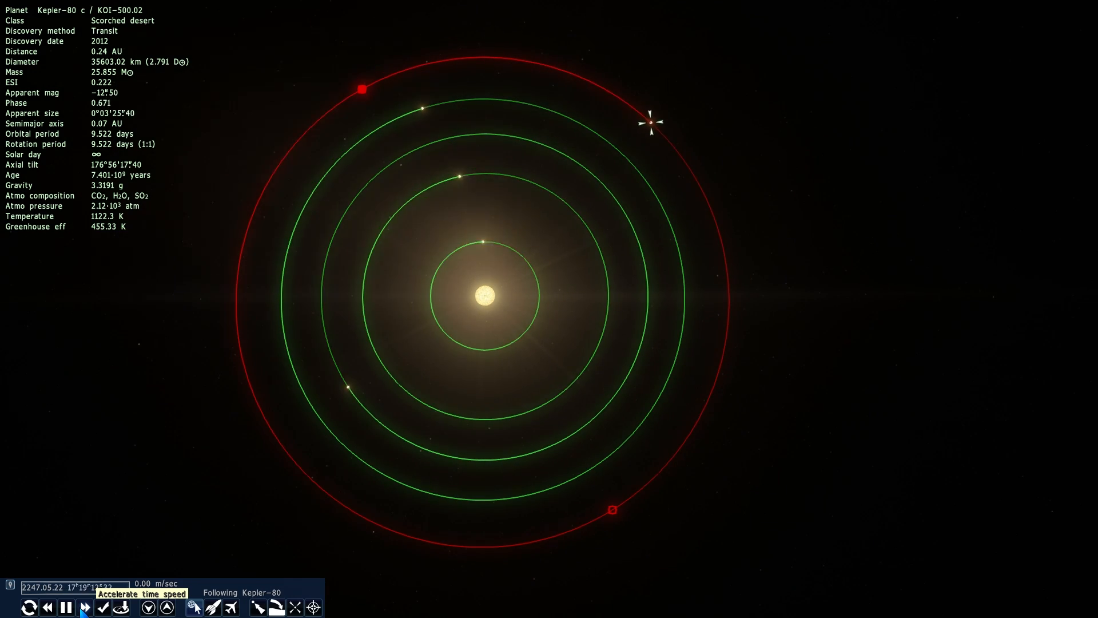
click(86, 608)
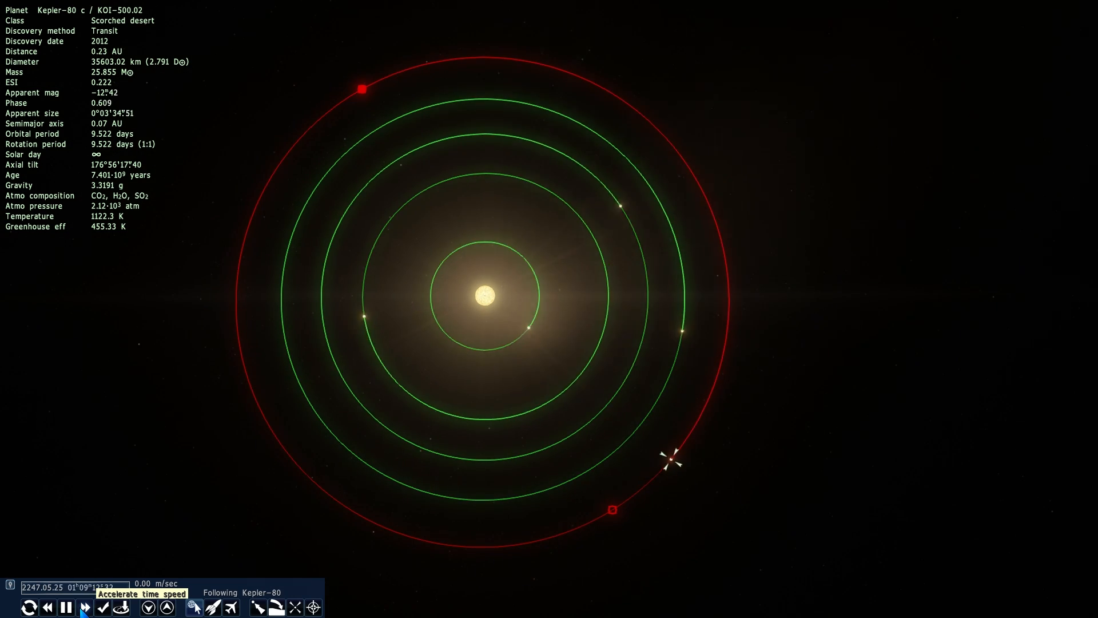
click(85, 607)
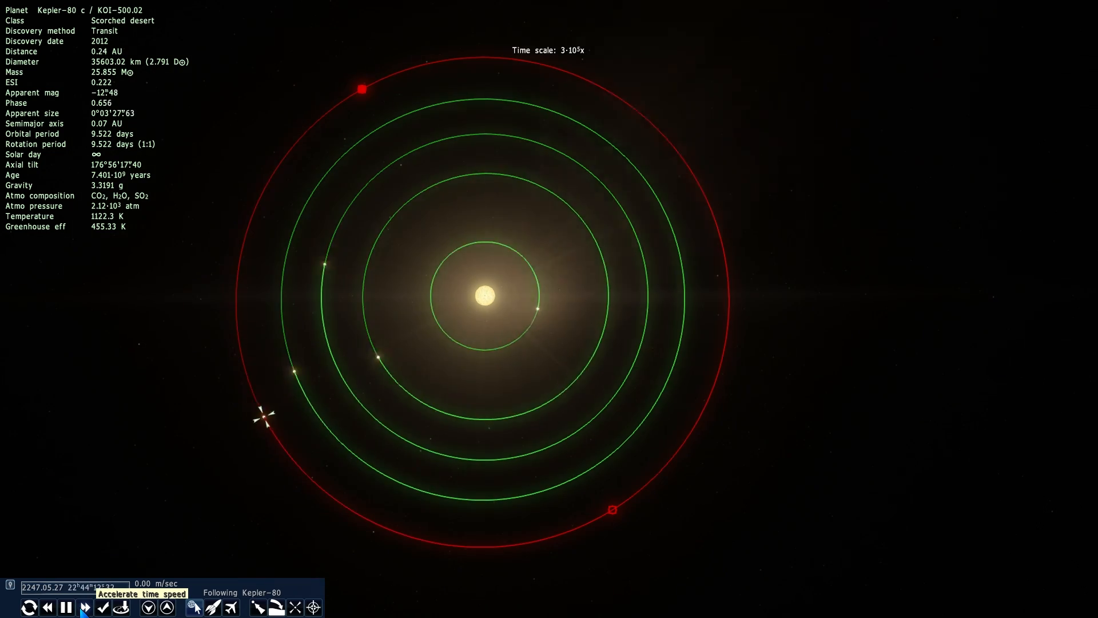
click(85, 607)
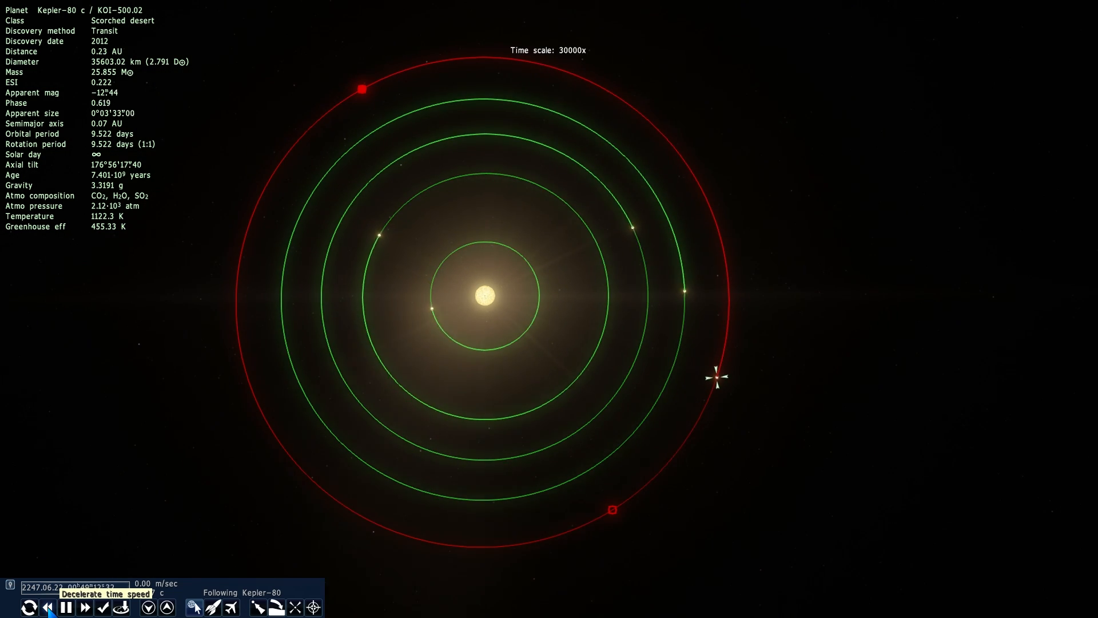
click(45, 607)
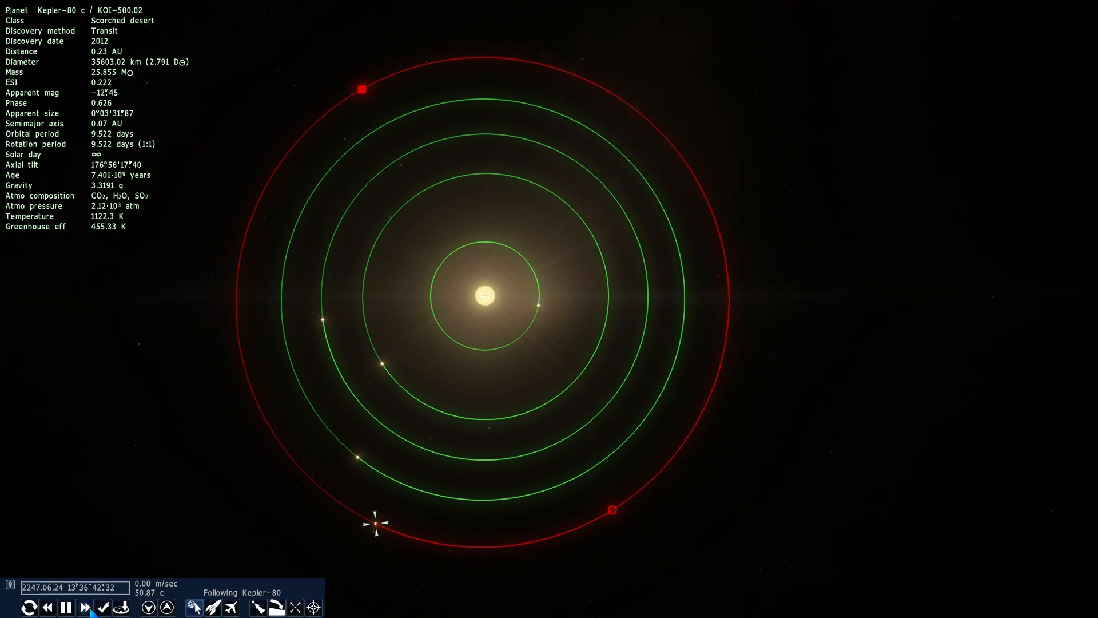
- Repeatedly accelerate the clock, slow it twice, then accelerate again for alignment
click(86, 605)
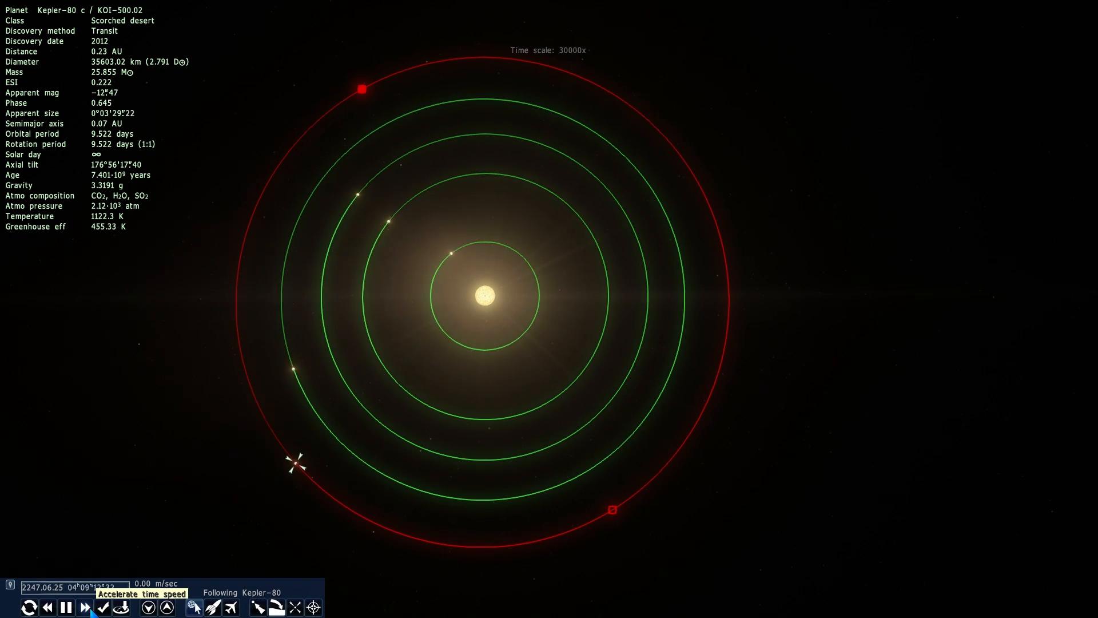
click(86, 607)
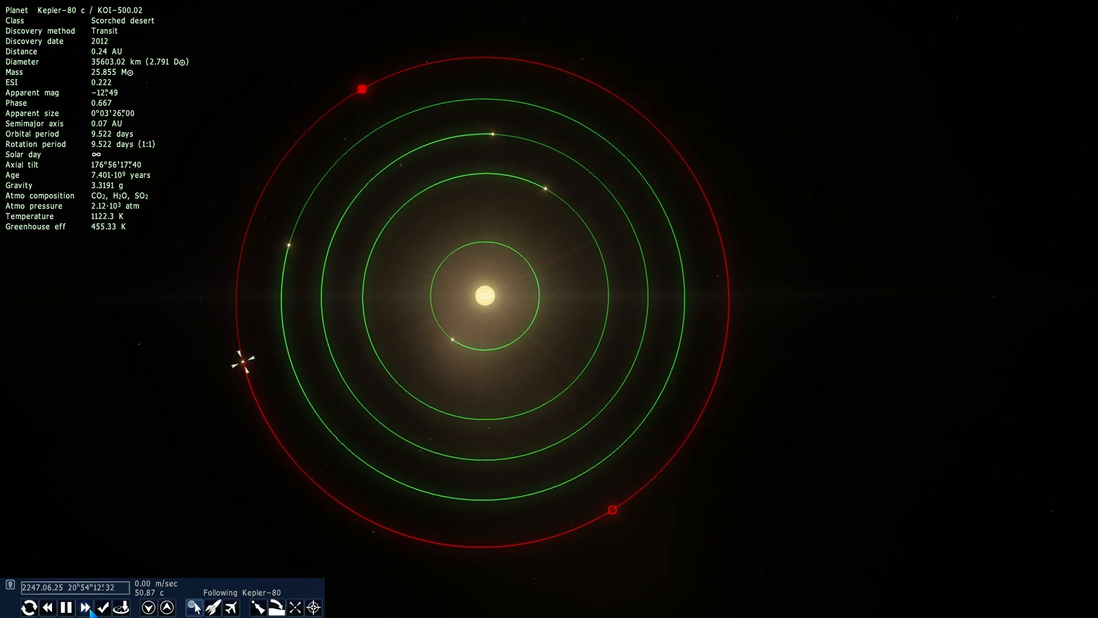
click(86, 607)
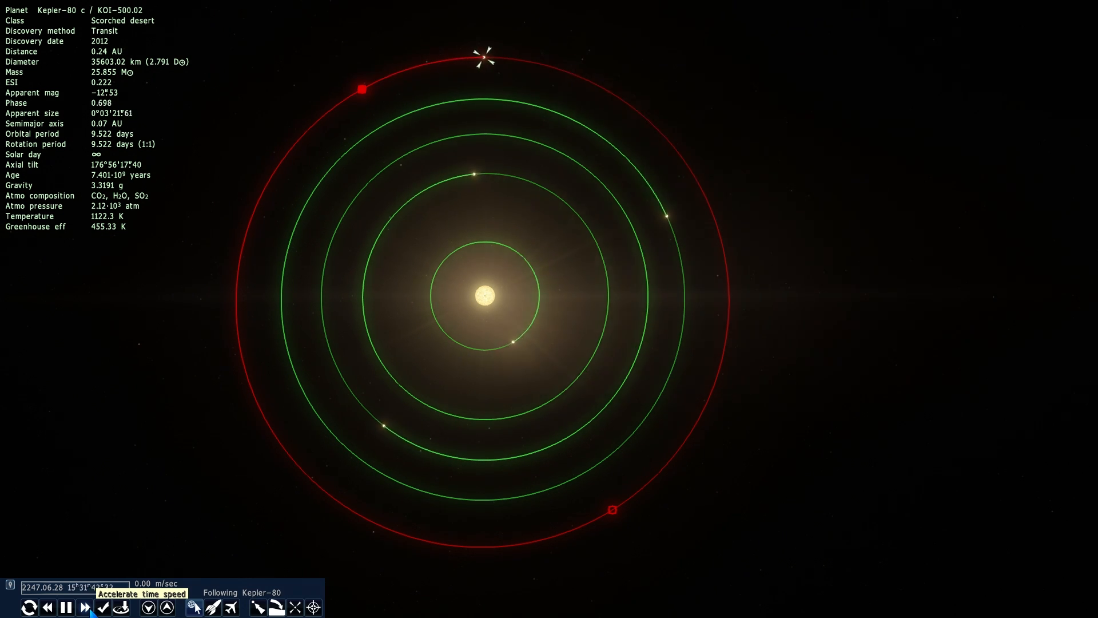
click(85, 607)
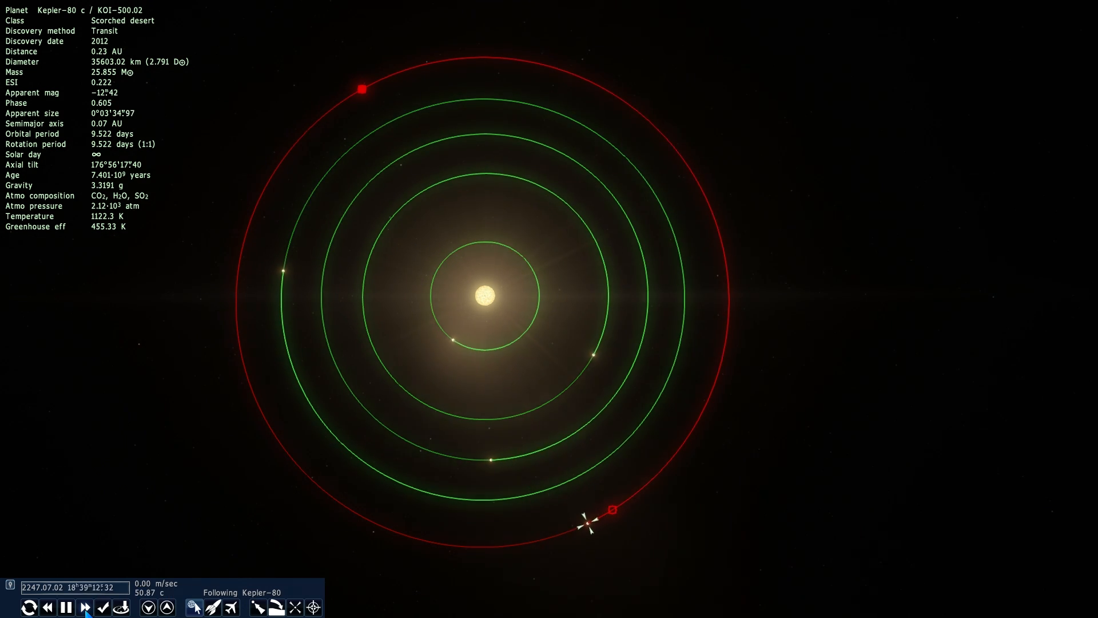
click(87, 607)
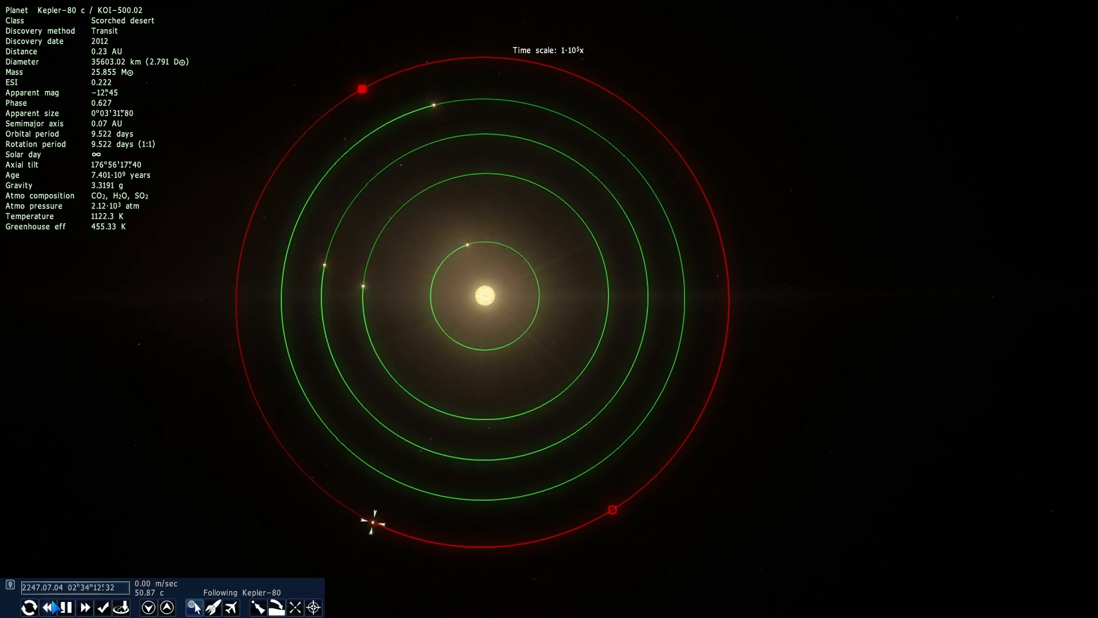
click(87, 607)
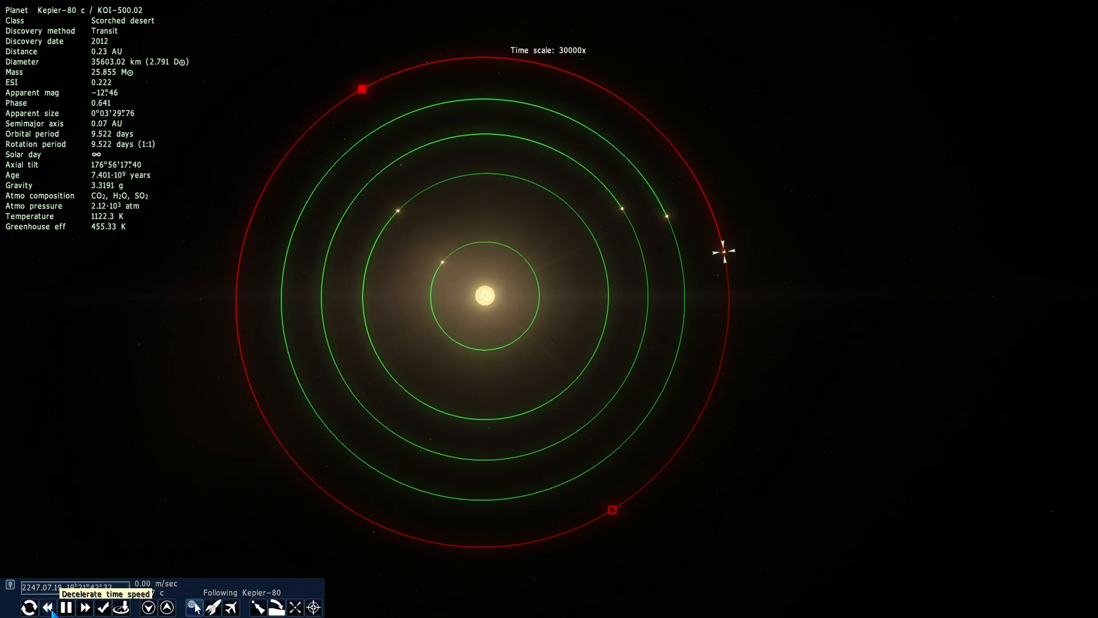
click(42, 607)
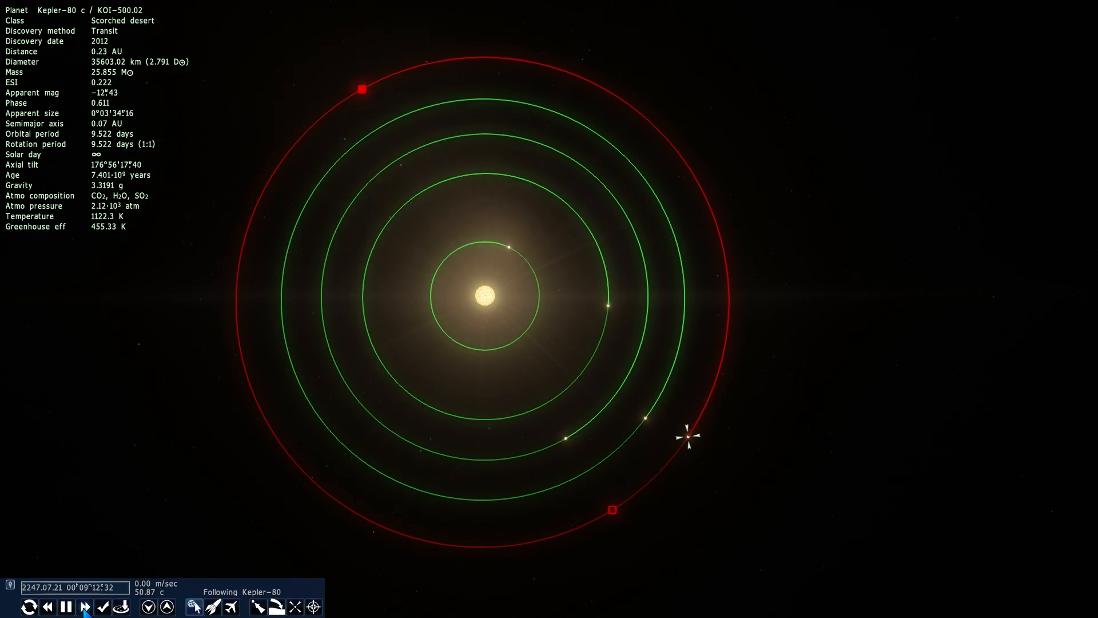
click(83, 605)
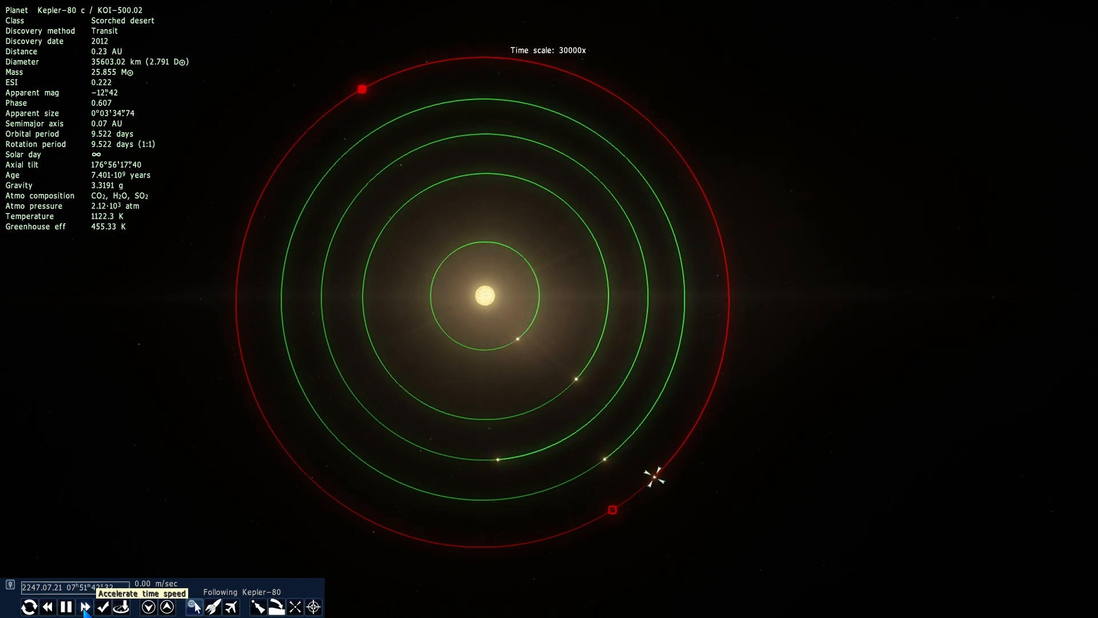
click(84, 605)
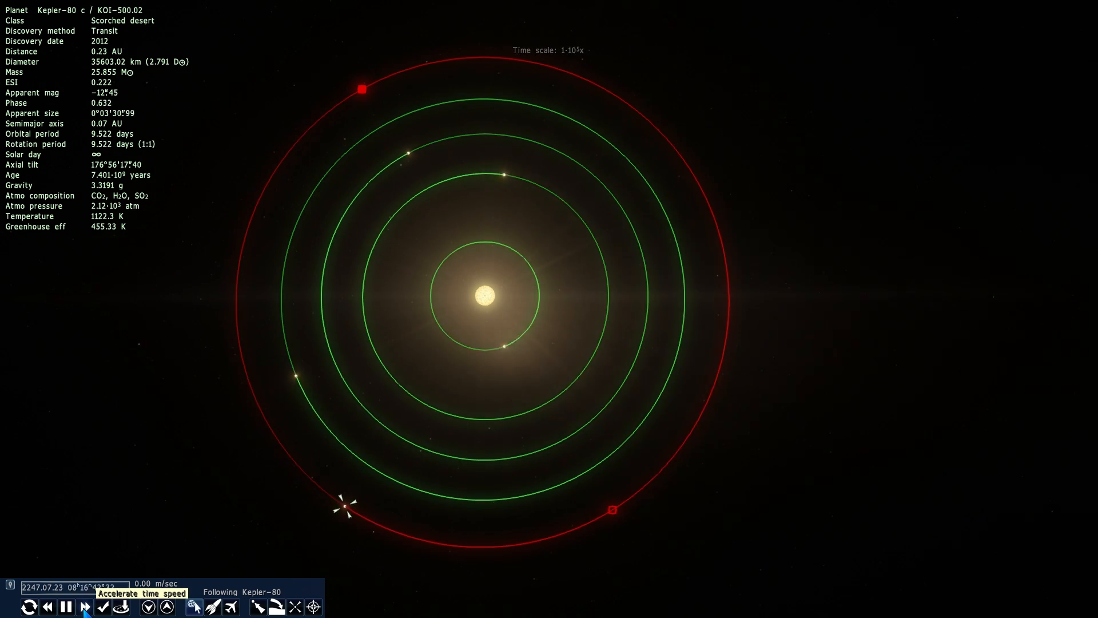
click(85, 605)
text(40 Eri)
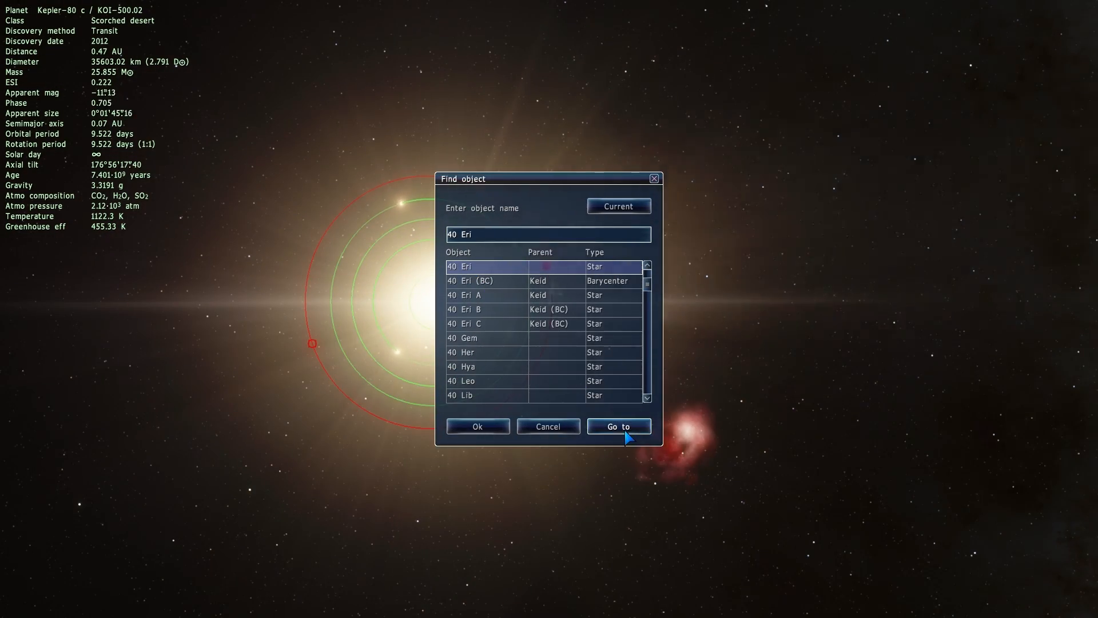
- Travel to the object found for 40 Eri using Go to
click(619, 426)
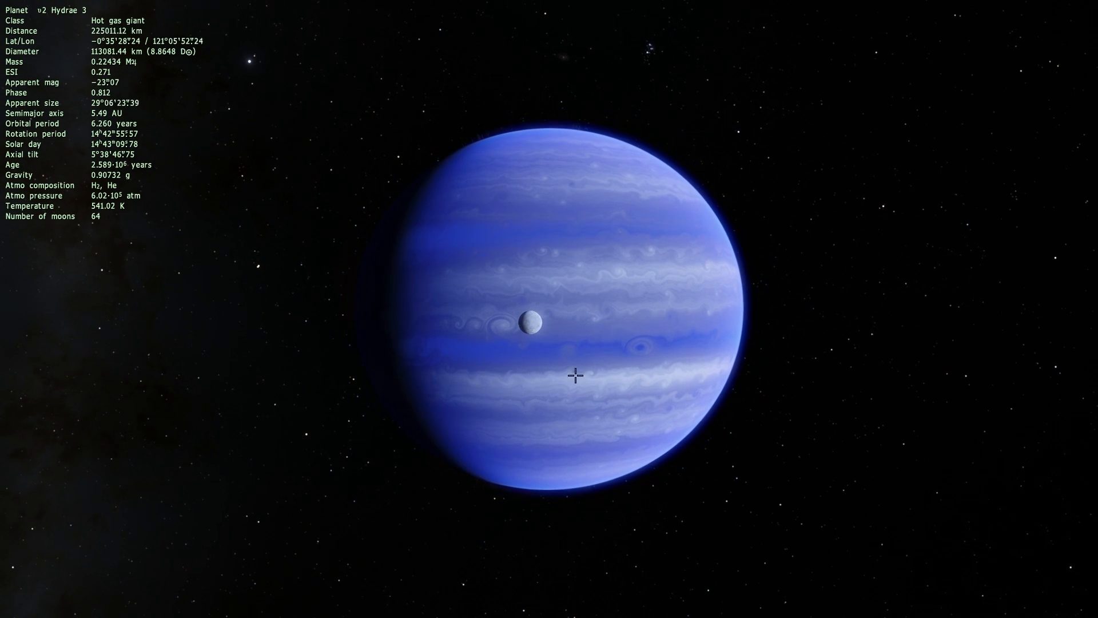
- Rotate the view around the gas giant system and select dwarf moon ν2 Hydrae 3.D35
drag(574, 375, 531, 199)
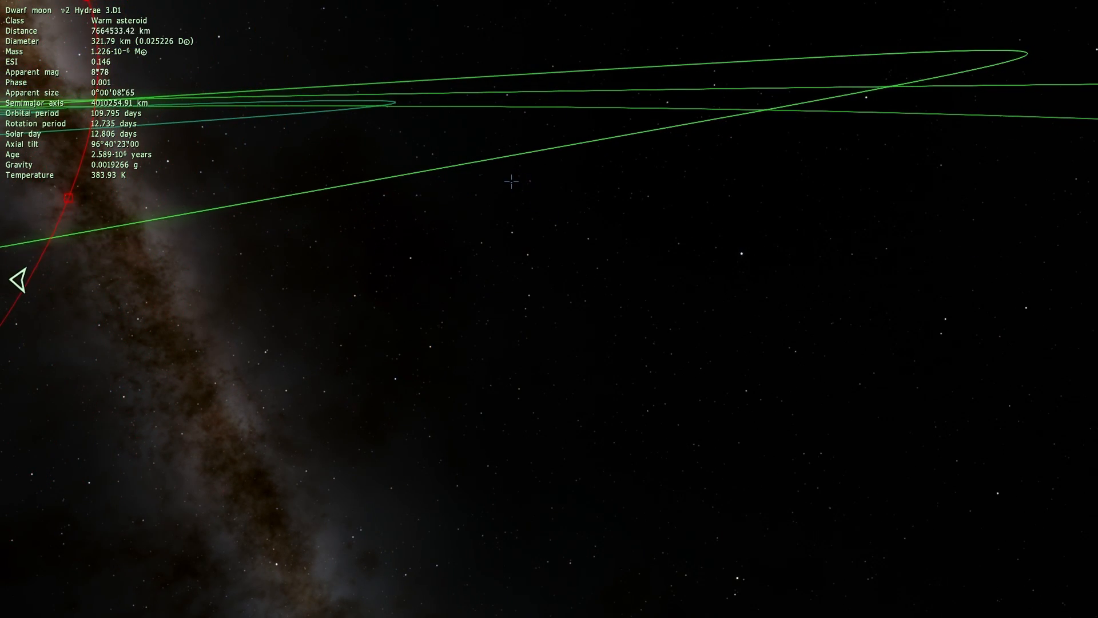
click(742, 247)
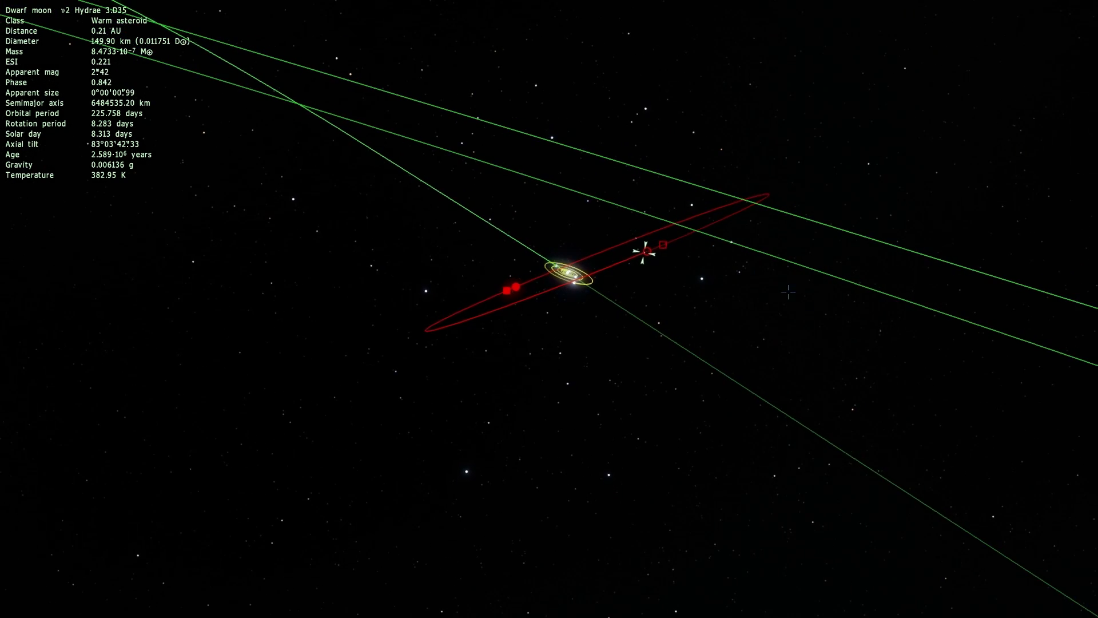
- Hide the orbit lines with the O key
key(o)
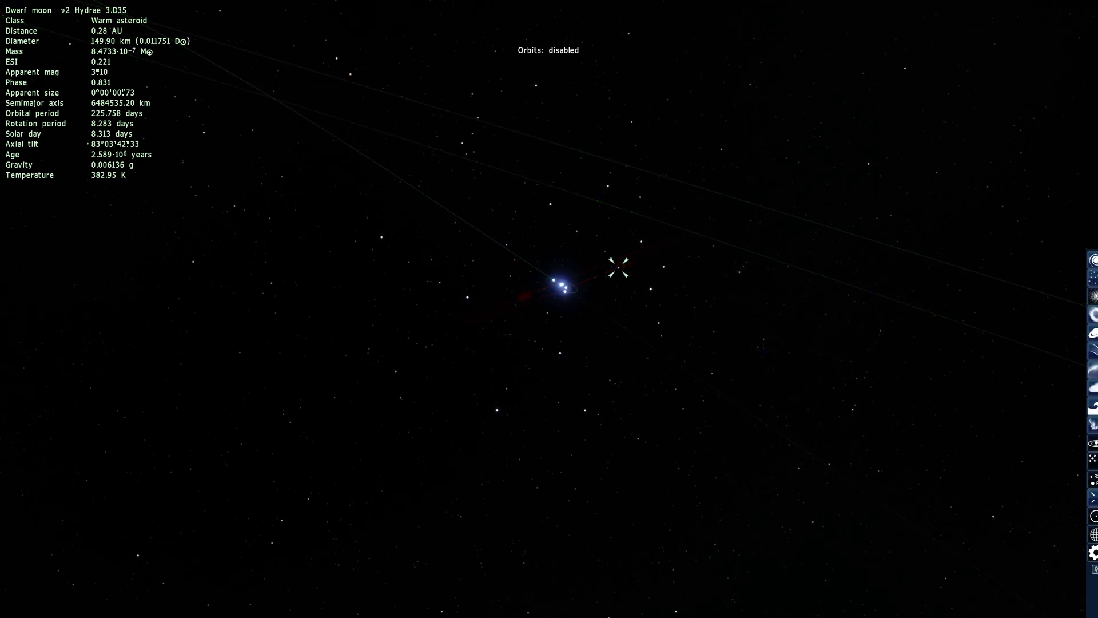